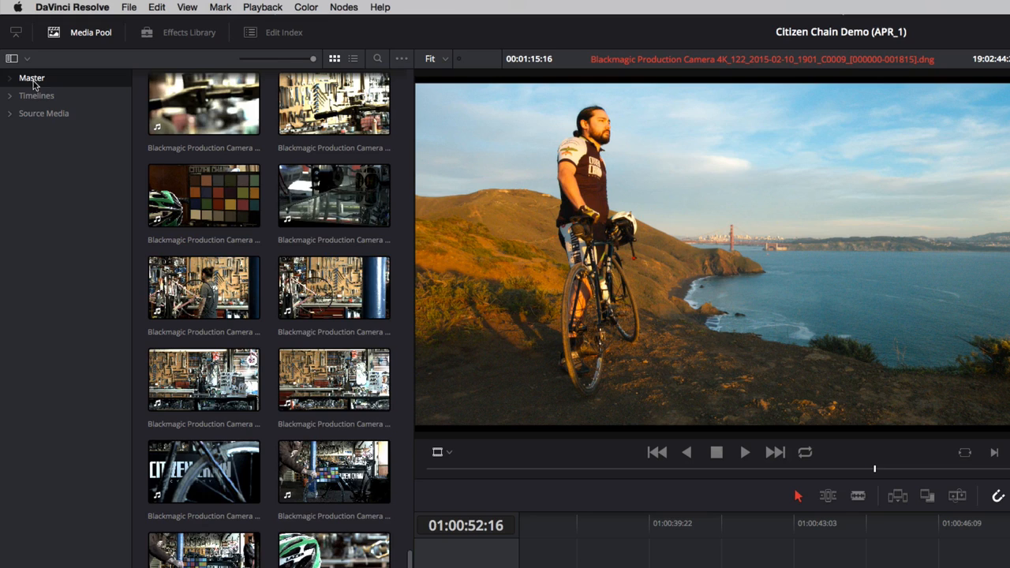
# Step: Create a new bin named Shop inside Source Media and bring up its bin options
pyautogui.click(36, 96)
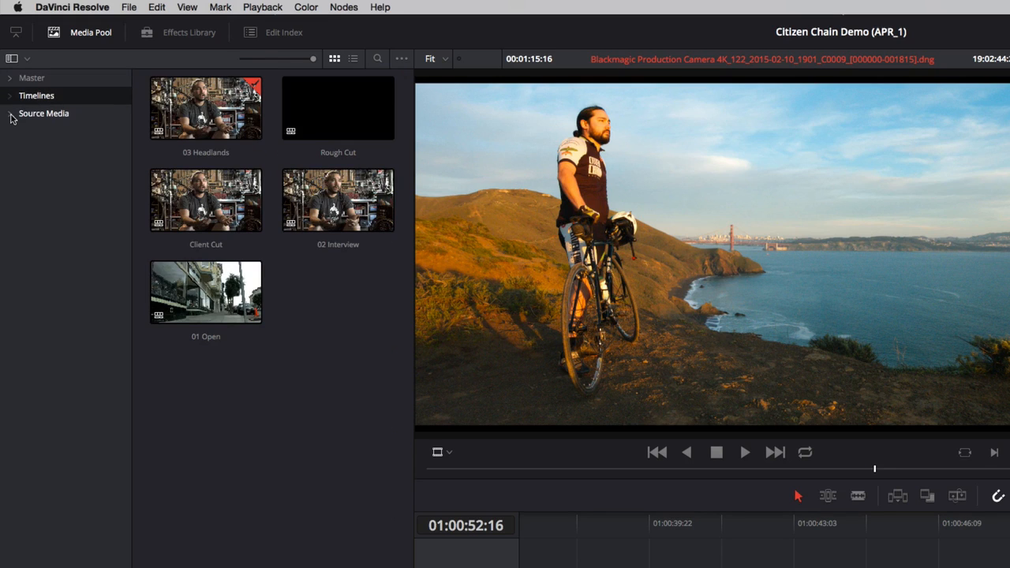
pyautogui.rightClick(44, 114)
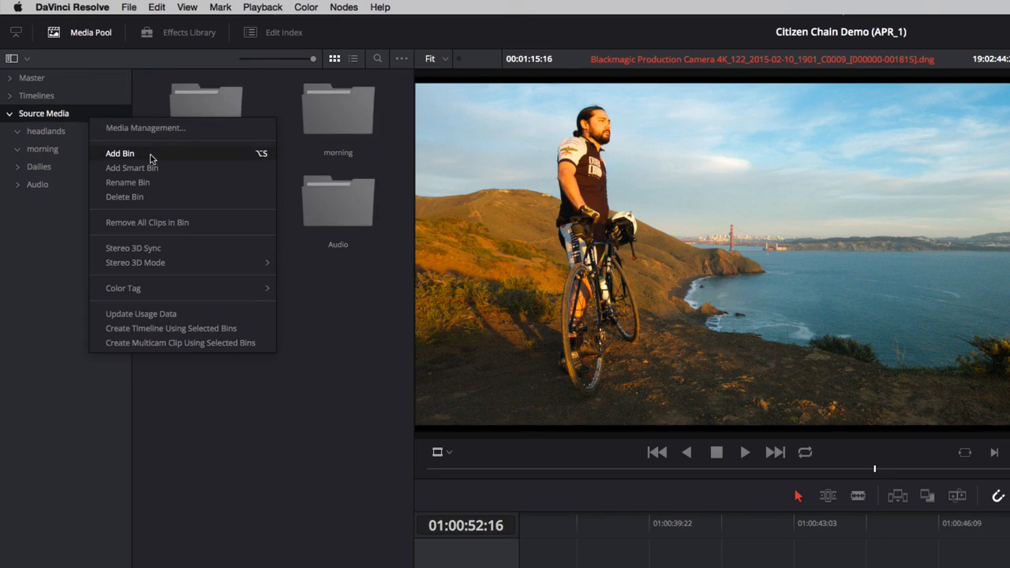
pyautogui.click(120, 153)
pyautogui.write('Shop')
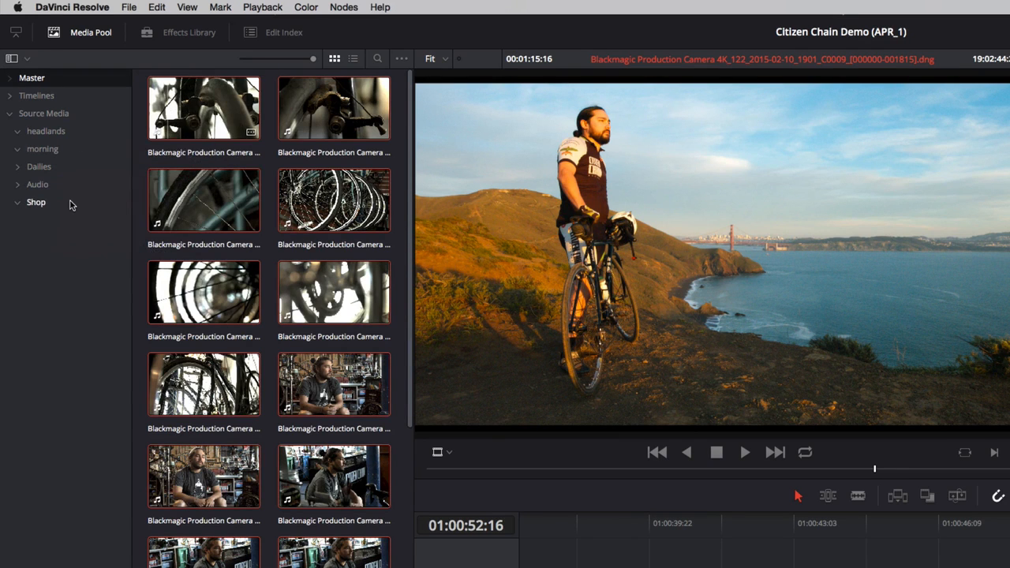
pyautogui.rightClick(34, 202)
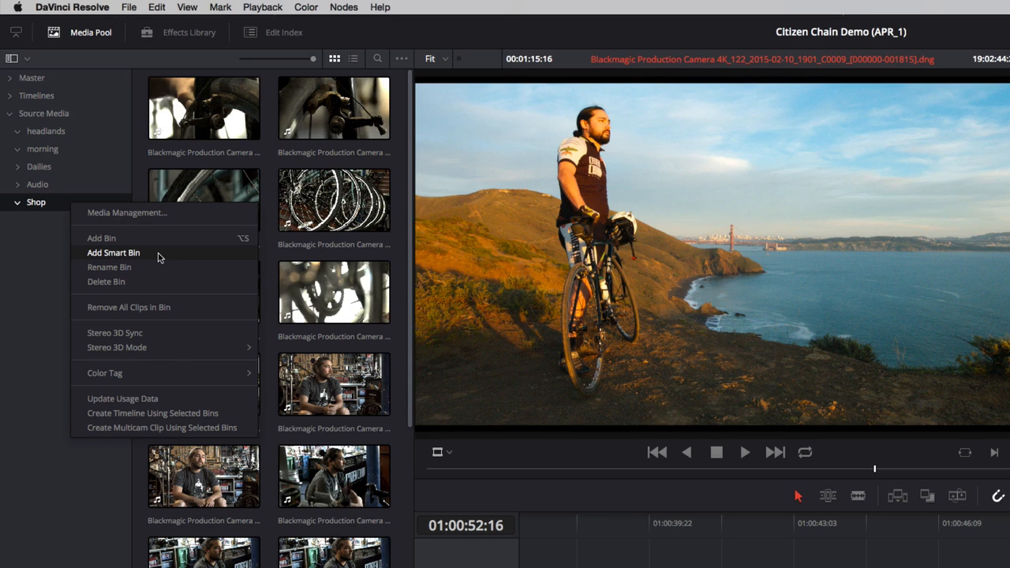
# Step: Create a smart bin where Shot & Scene Shoot keyword contains 'interview', named 'Interview smart'
pyautogui.click(114, 252)
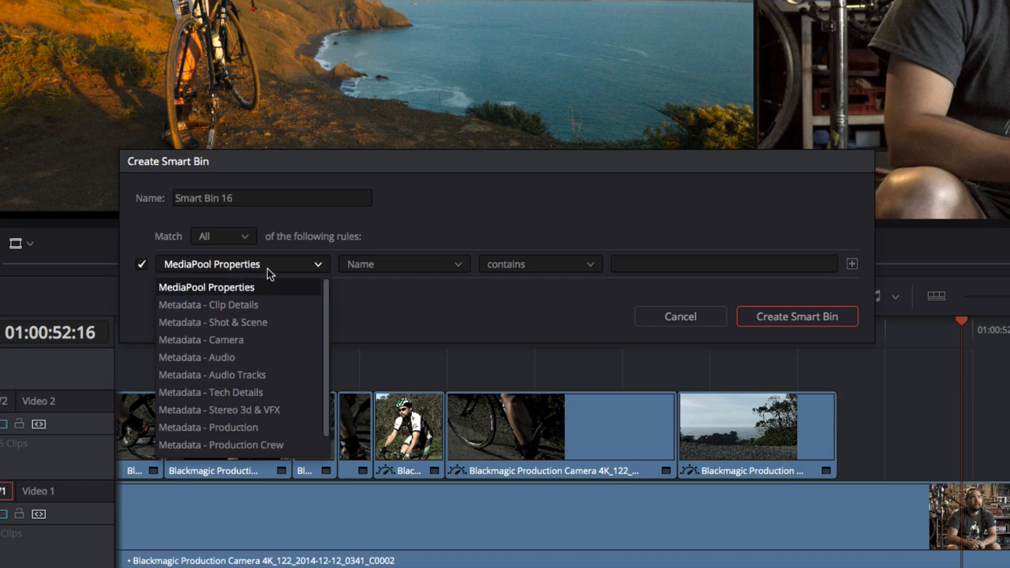
pyautogui.click(211, 322)
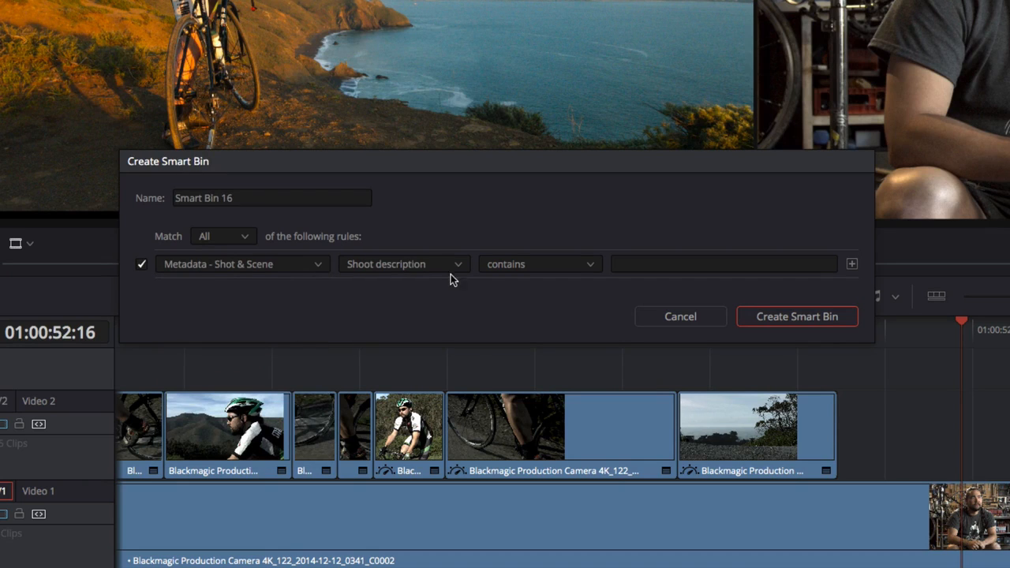
pyautogui.click(403, 264)
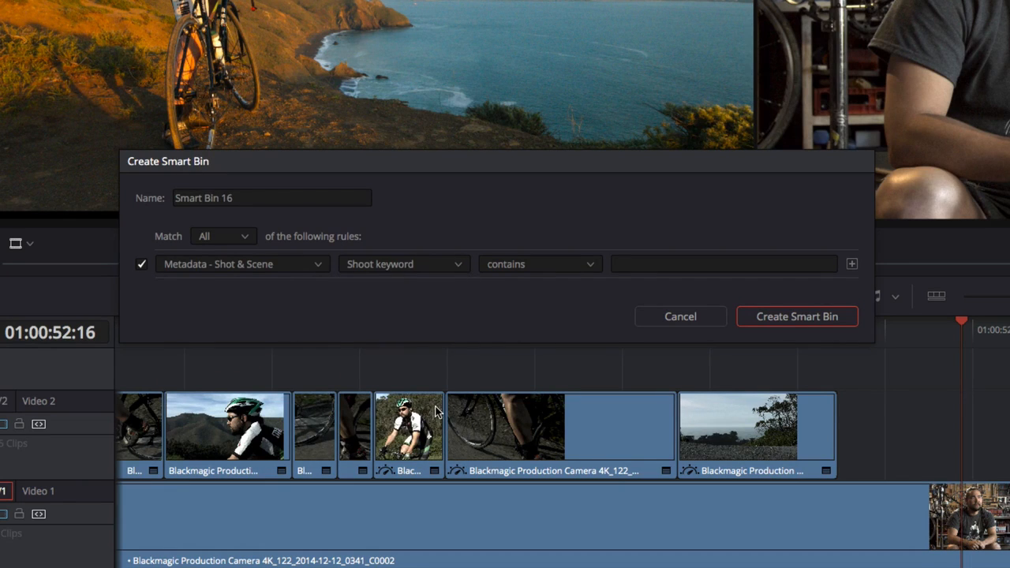
pyautogui.write('interview')
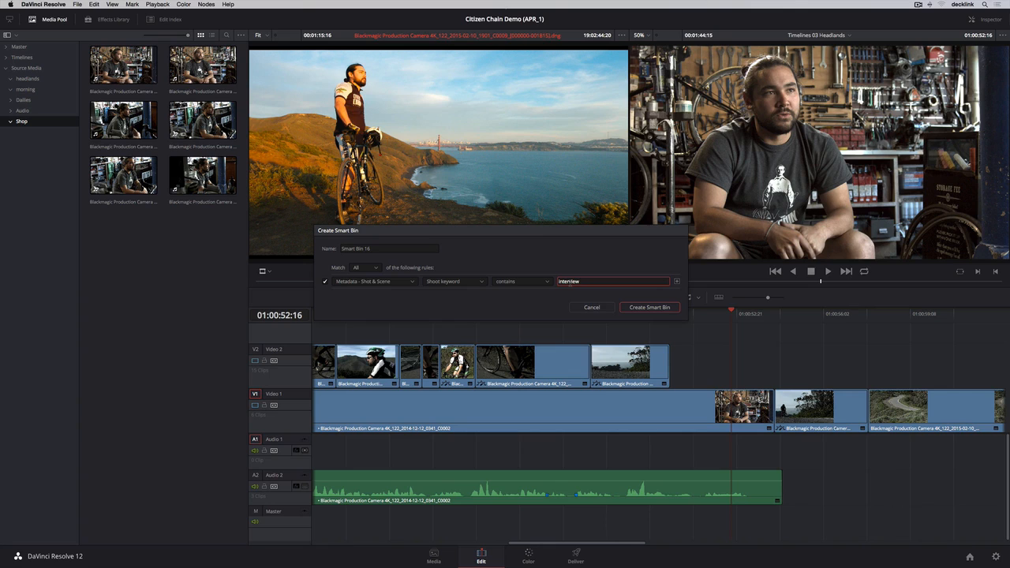
pyautogui.click(650, 306)
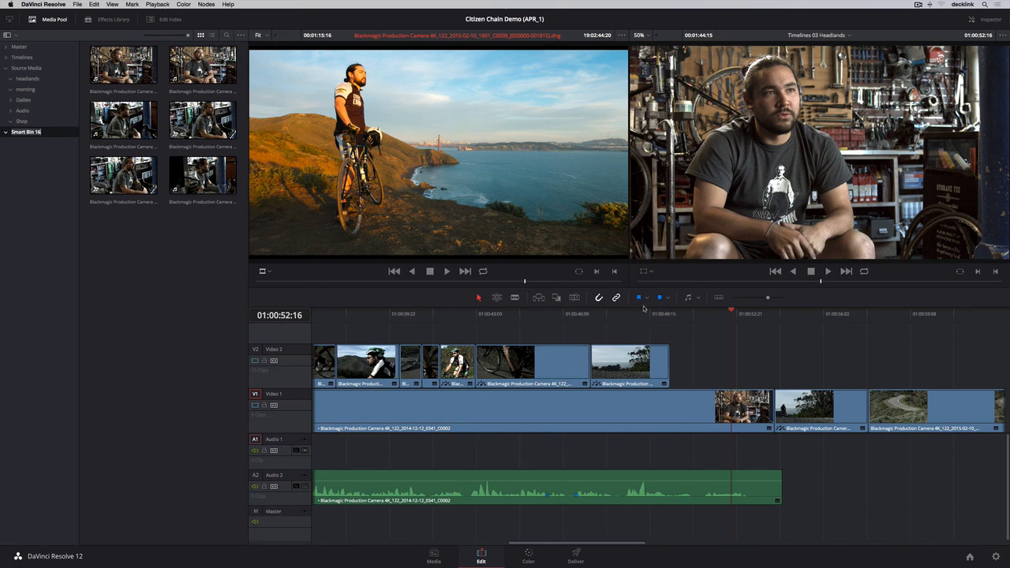
pyautogui.write('Interview smart')
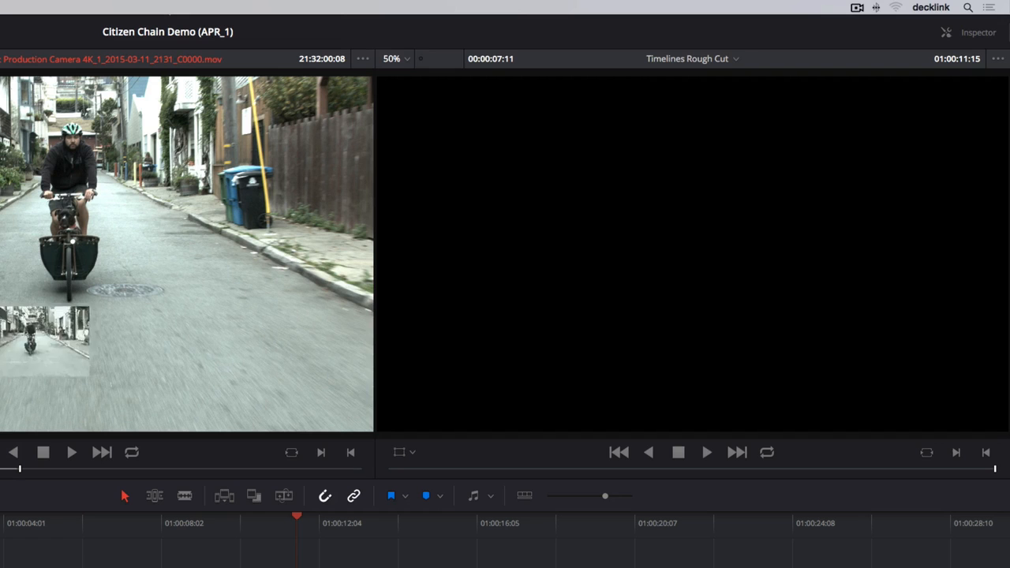
# Step: Drag from the interview smart bin in the sidebar toward the media pool to list its clips
pyautogui.moveTo(45, 341); pyautogui.dragTo(574, 281)
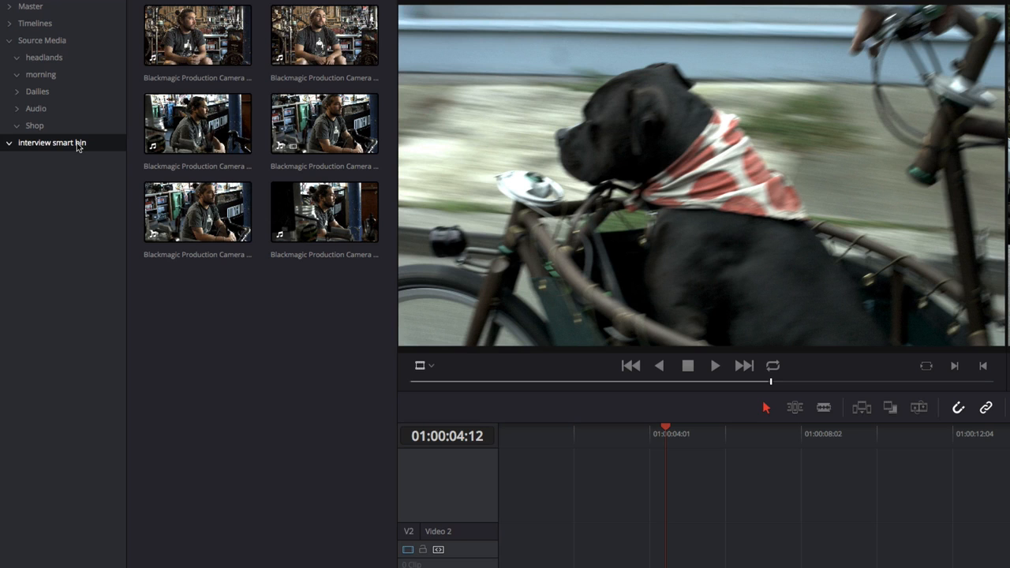
# Step: Load an interview clip in the source viewer and mark a separate audio in point on its scrubber
pyautogui.click(324, 124)
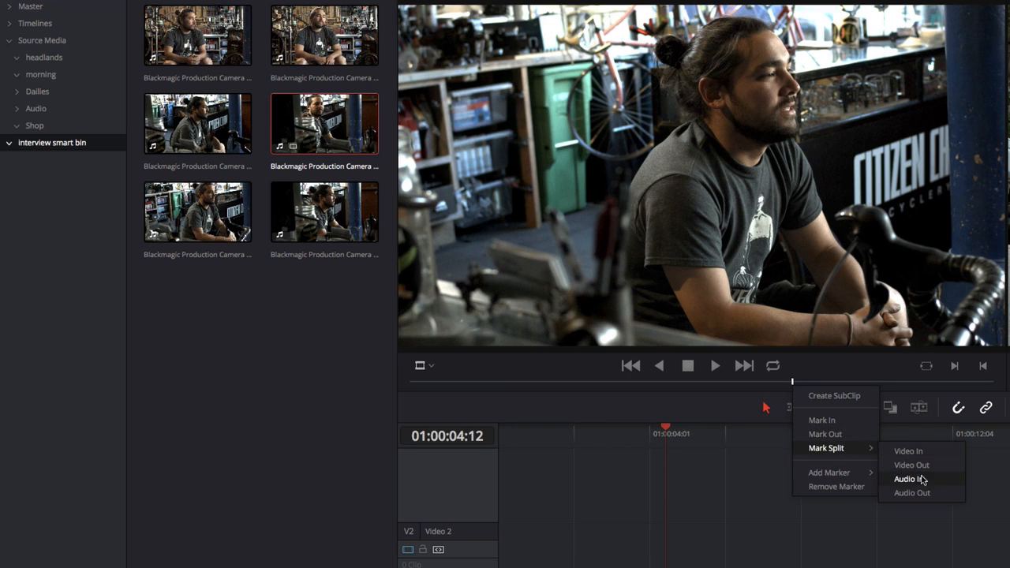
pyautogui.click(909, 476)
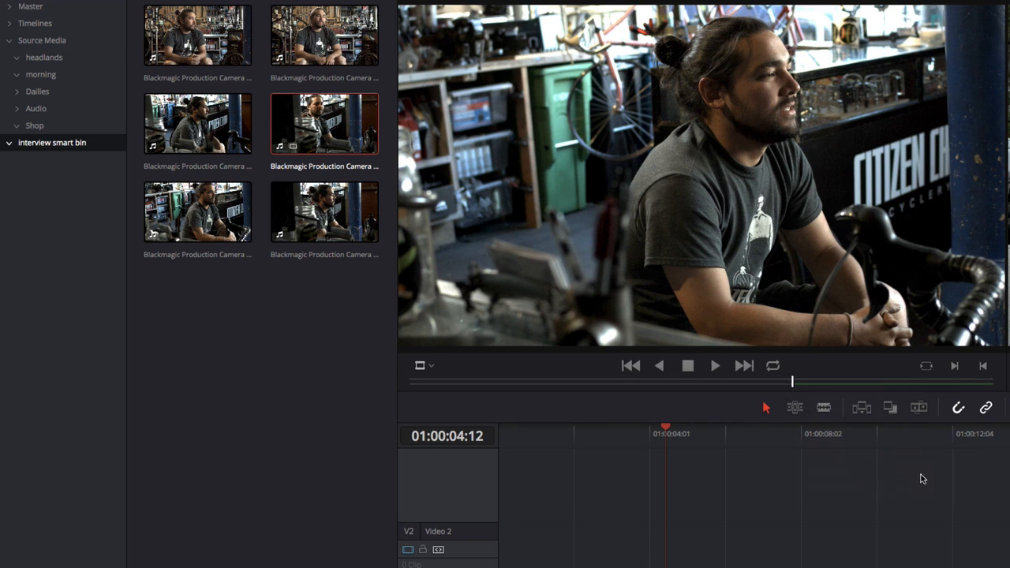
pyautogui.moveTo(792, 384); pyautogui.dragTo(808, 383)
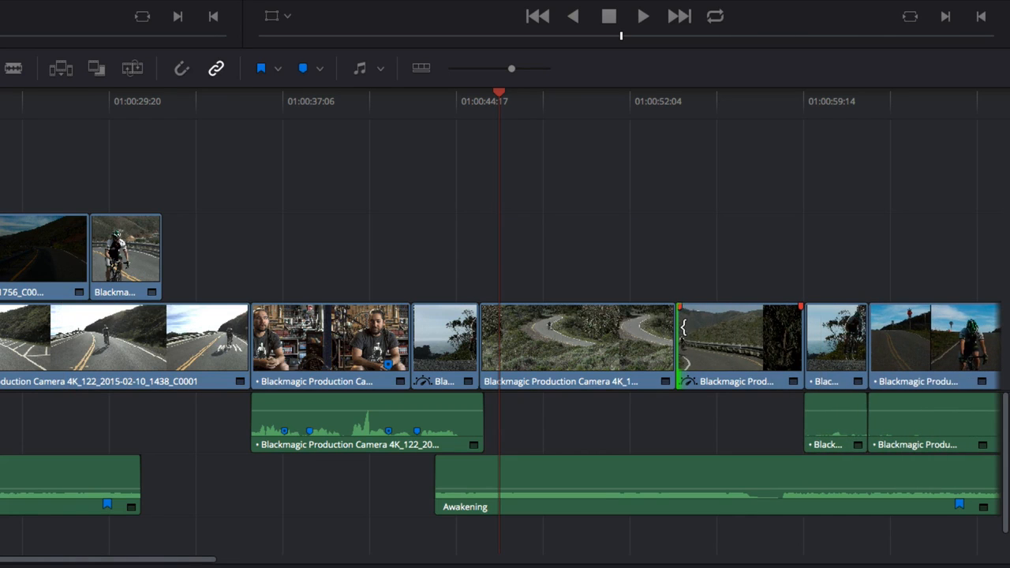
# Step: Trim the cut between the mountain road clips on Video 1 and move the playhead to the interview clip
pyautogui.moveTo(678, 347); pyautogui.dragTo(687, 347)
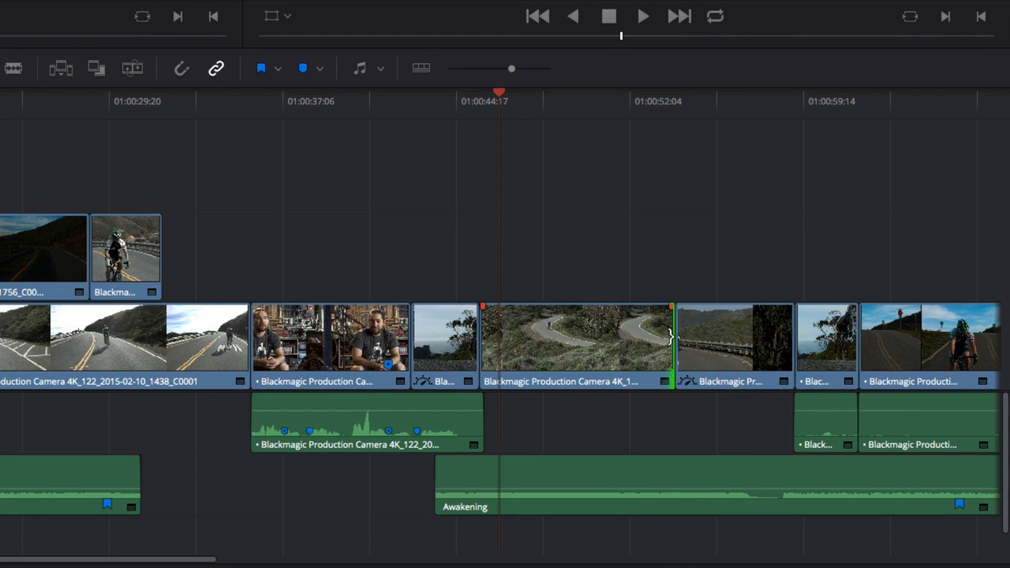
pyautogui.click(729, 350)
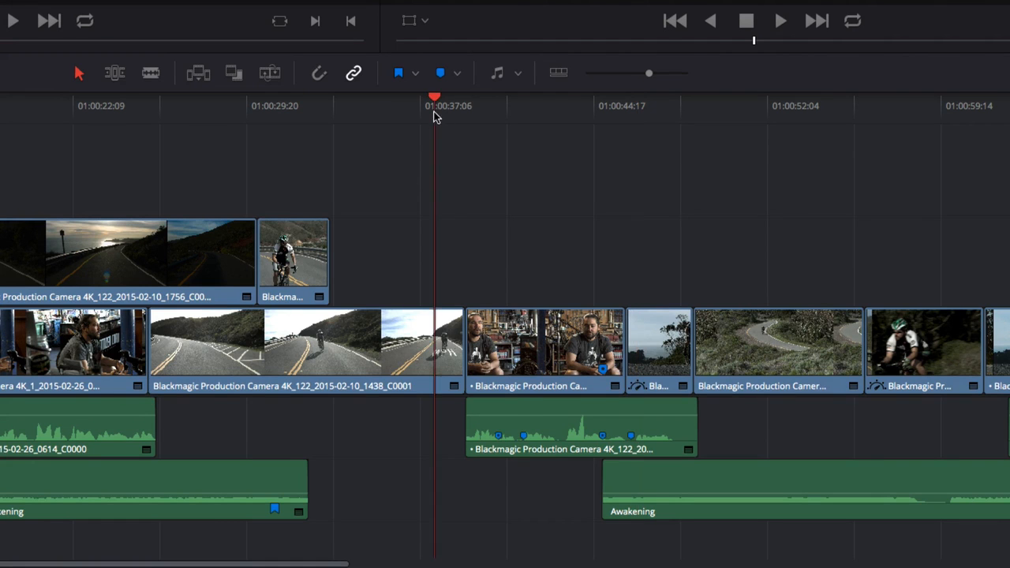
pyautogui.click(495, 104)
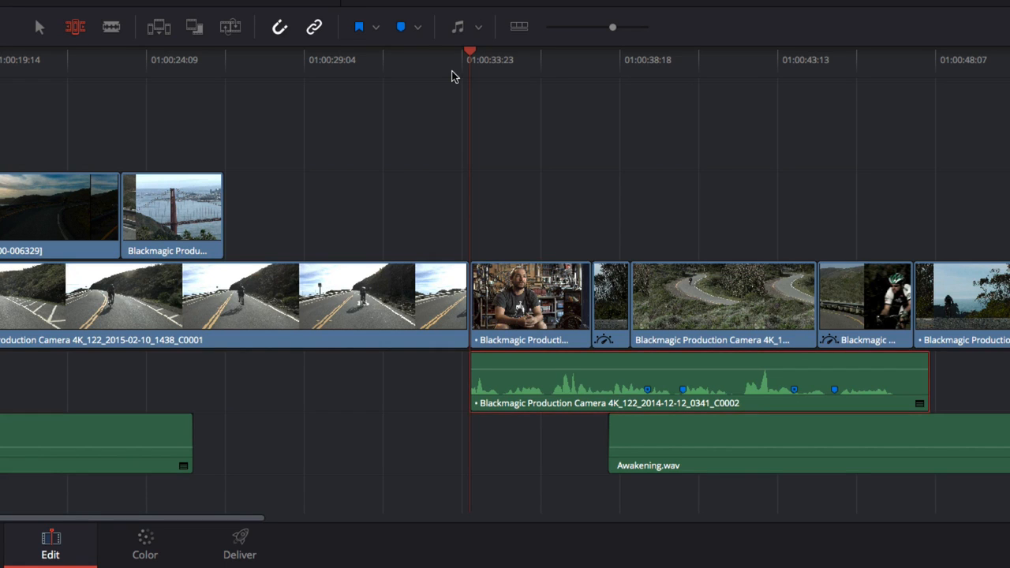
# Step: Select the interview clip's audio in the timeline to extend it under the following road footage
pyautogui.click(528, 303)
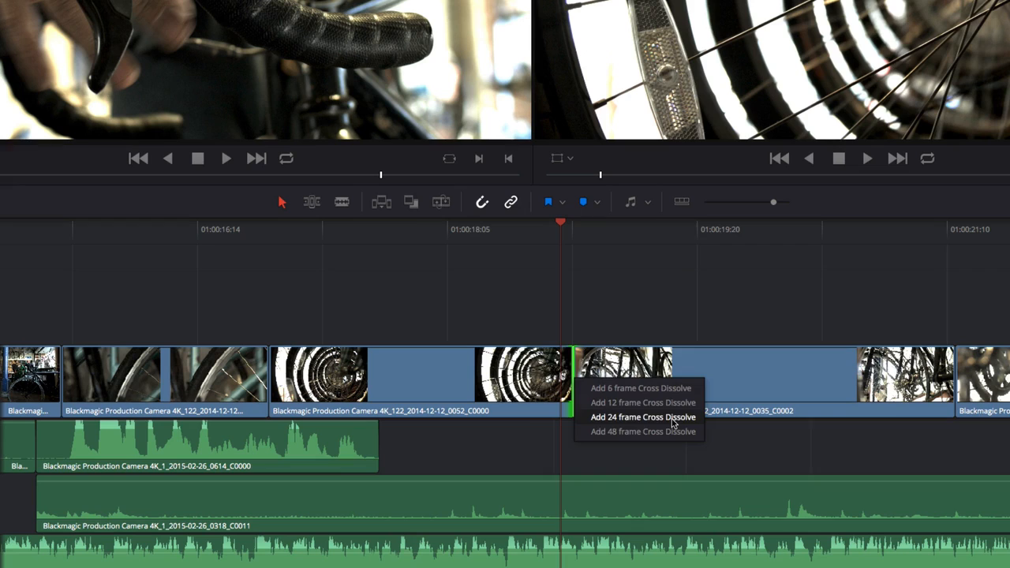
# Step: Add a 24-frame Film-style cross dissolve on the bike wheel cut and reshape its easing curve
pyautogui.click(638, 417)
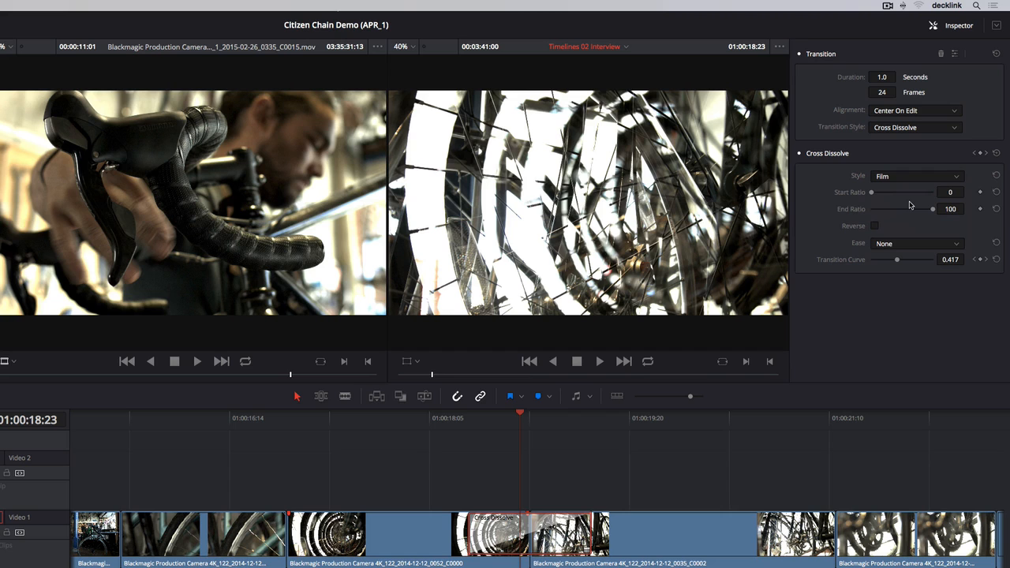
pyautogui.click(914, 243)
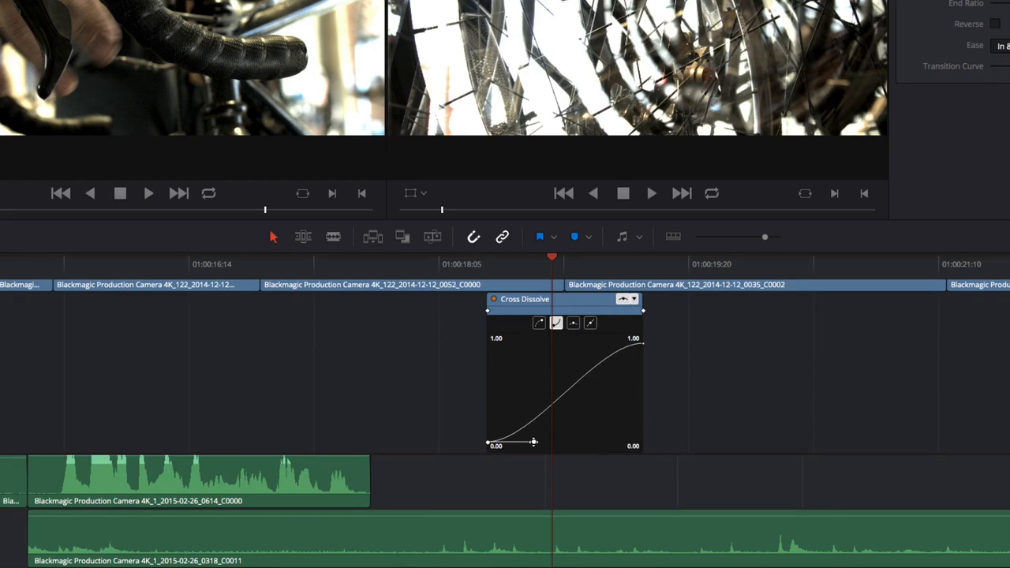
pyautogui.moveTo(533, 442); pyautogui.dragTo(529, 404)
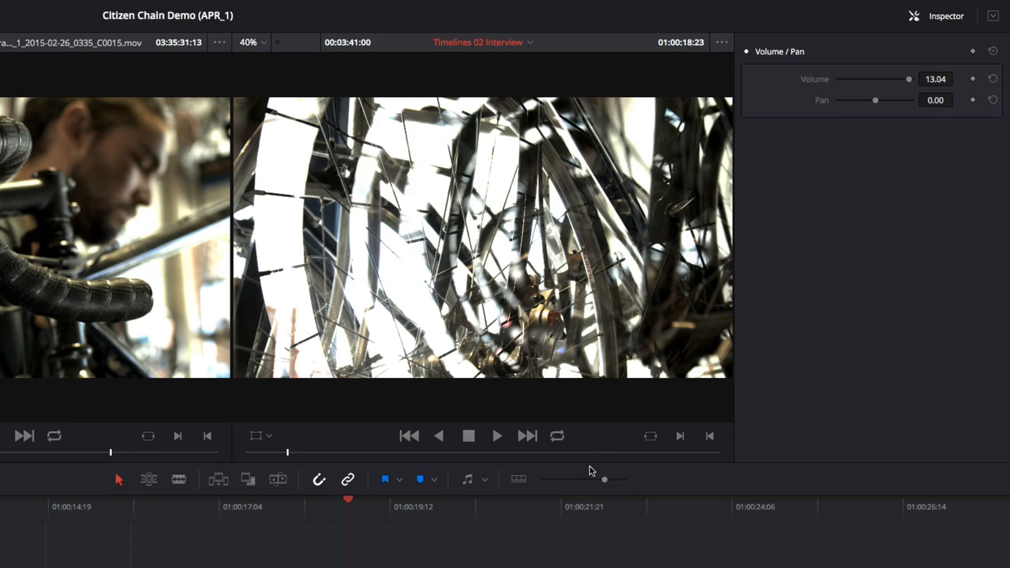
# Step: Set the clip volume to 13.04 and switch track A3's automation to Read in the Mixer
pyautogui.moveTo(909, 78); pyautogui.dragTo(877, 79)
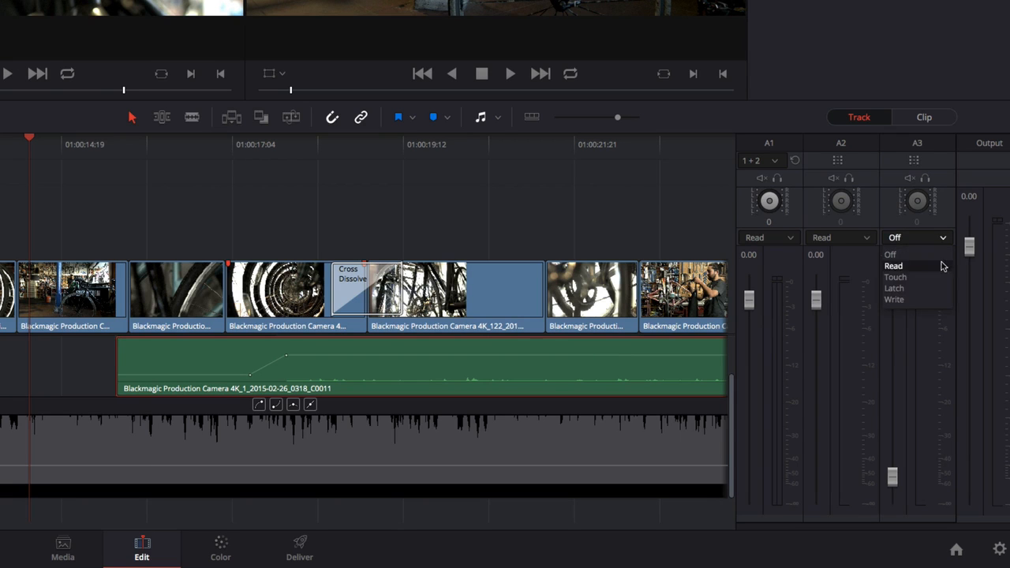
pyautogui.click(893, 278)
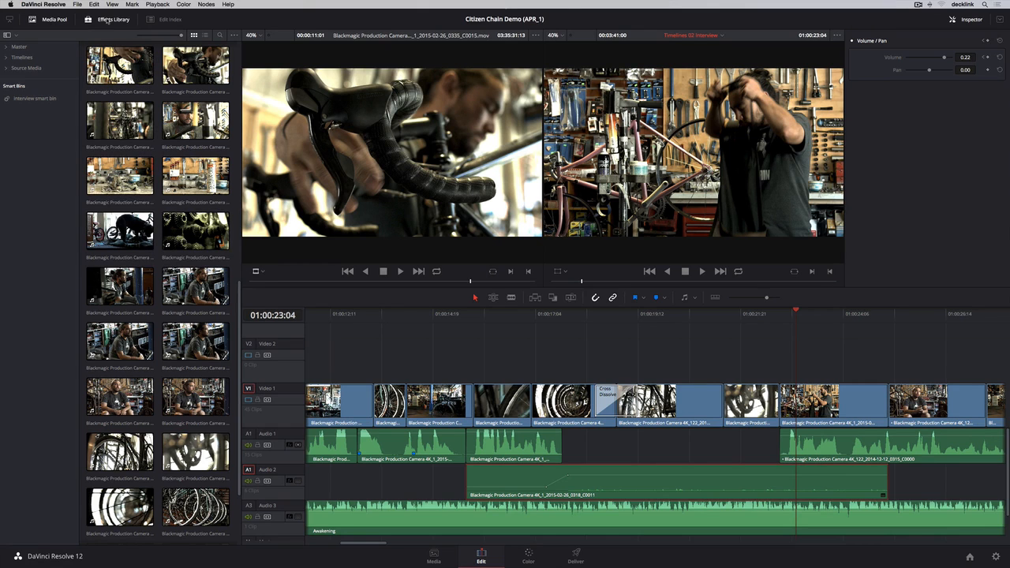
# Step: Browse the Effects Library's Toolbox transitions and titles, the OpenFX list and Audio FX, returning to Toolbox
pyautogui.click(112, 22)
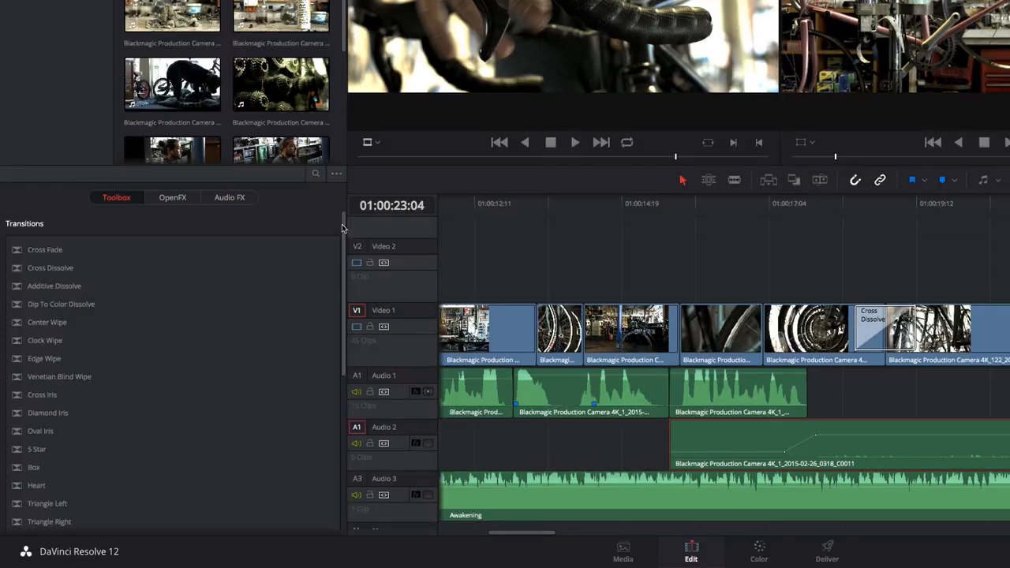
pyautogui.scroll(-3)
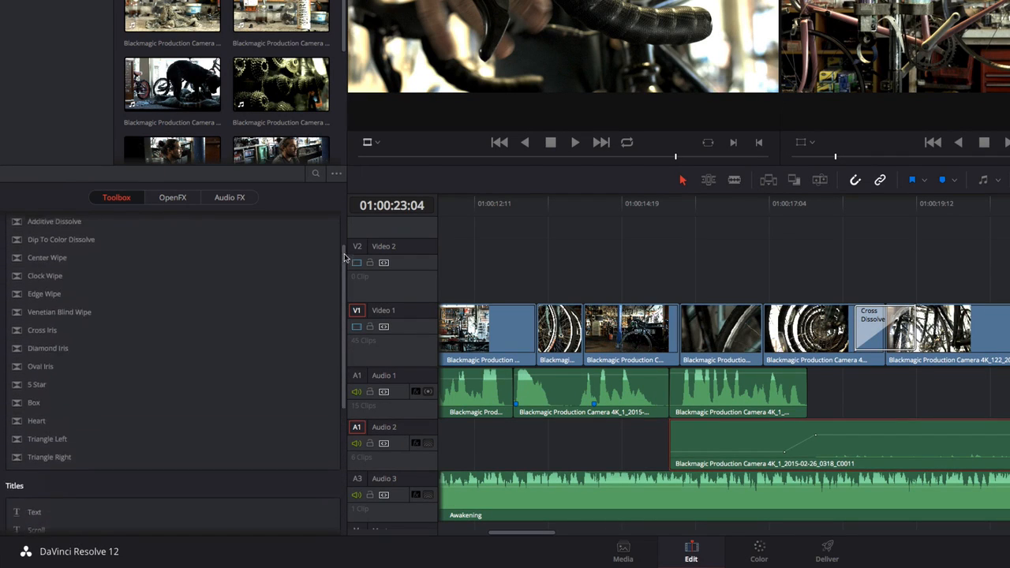
pyautogui.click(172, 197)
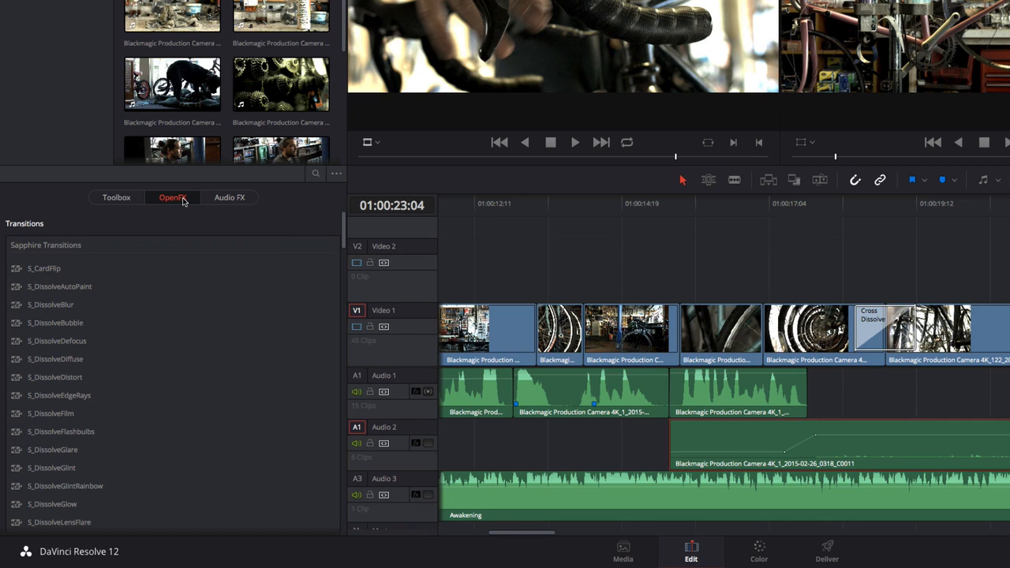
pyautogui.click(229, 197)
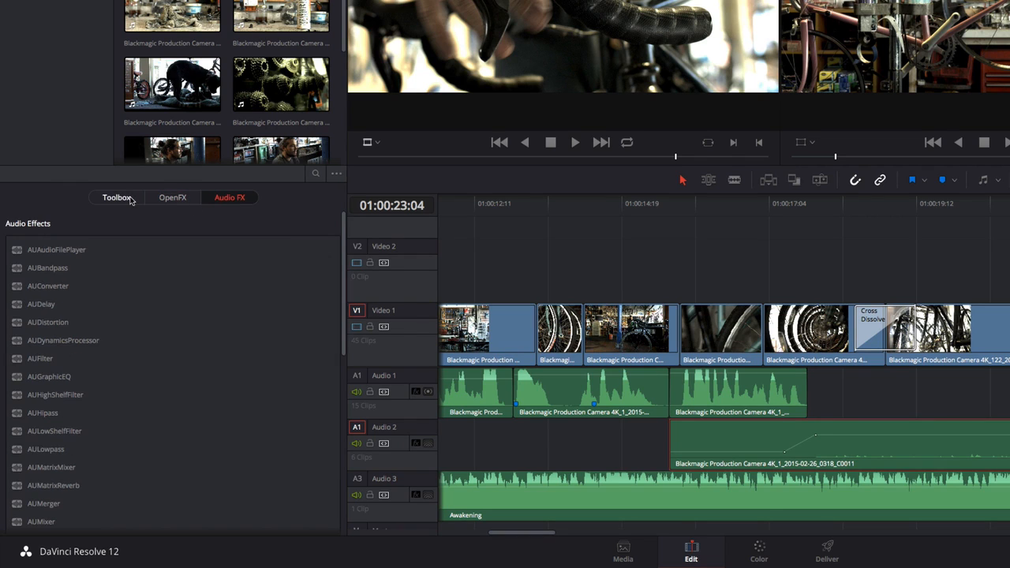
pyautogui.click(117, 197)
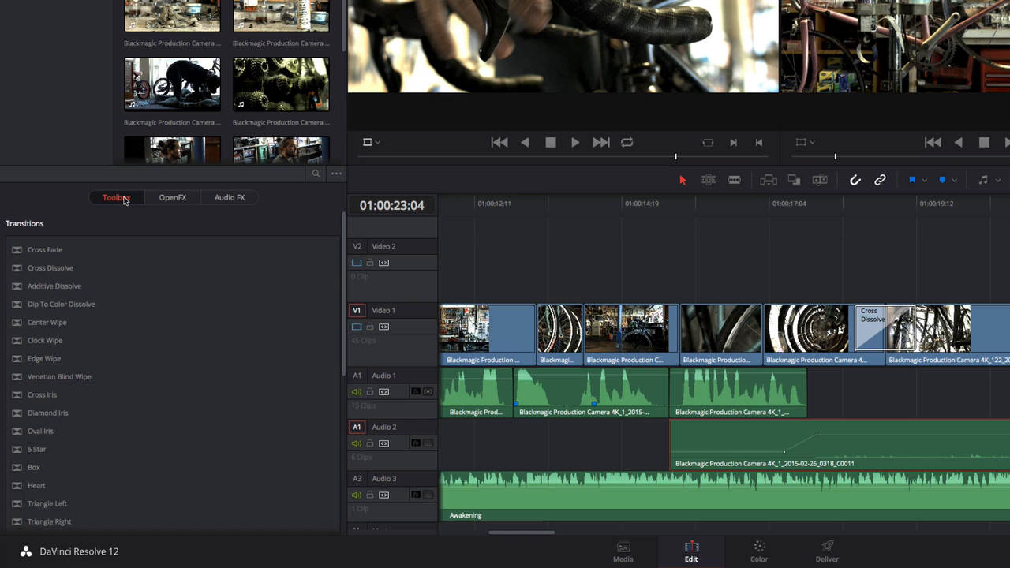
pyautogui.moveTo(134, 214)
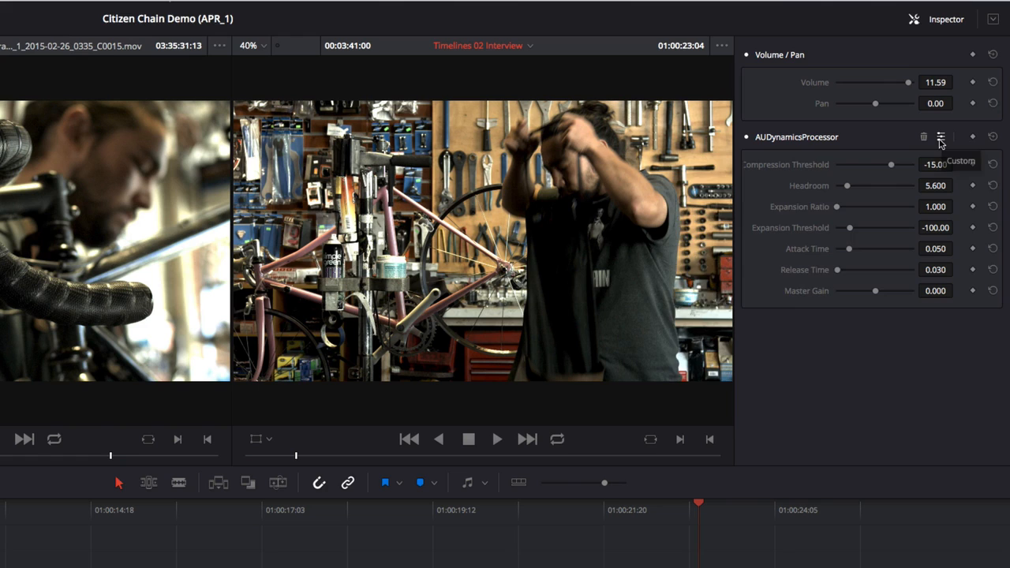
# Step: Lower the AUDynamicsProcessor threshold to about -34.7 in its graph interface and close the plug-in
pyautogui.click(940, 135)
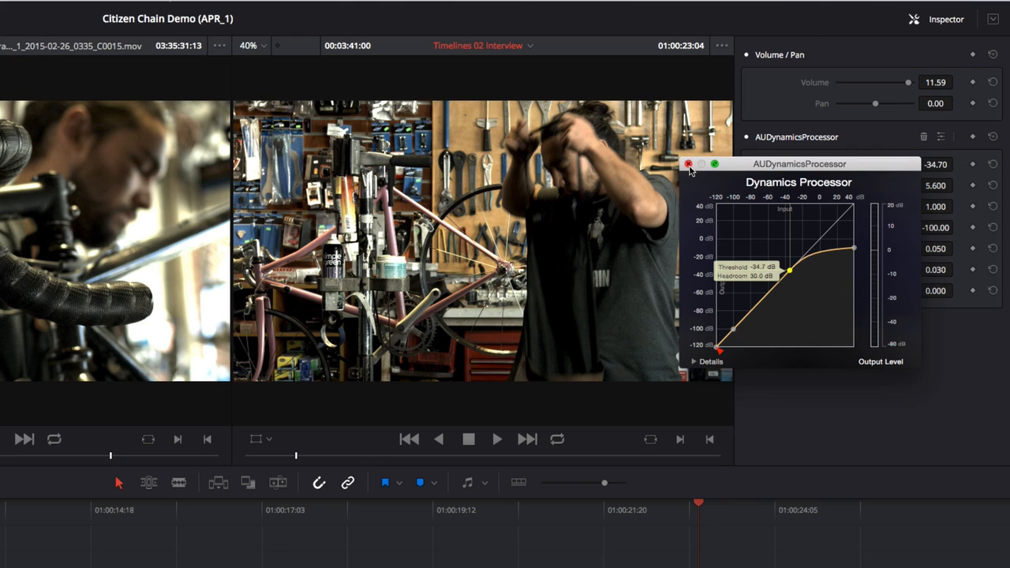
pyautogui.click(687, 164)
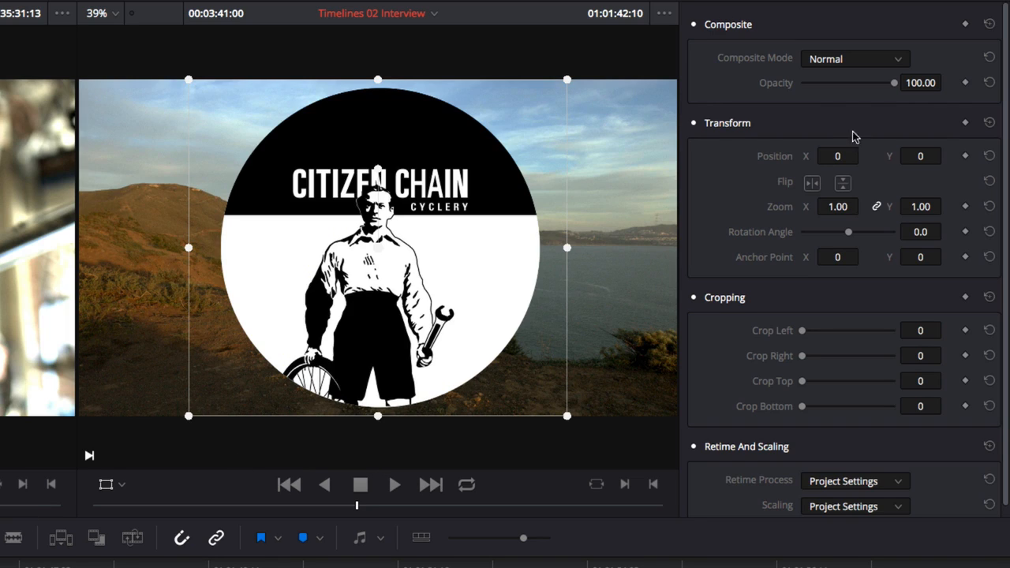
pyautogui.click(856, 59)
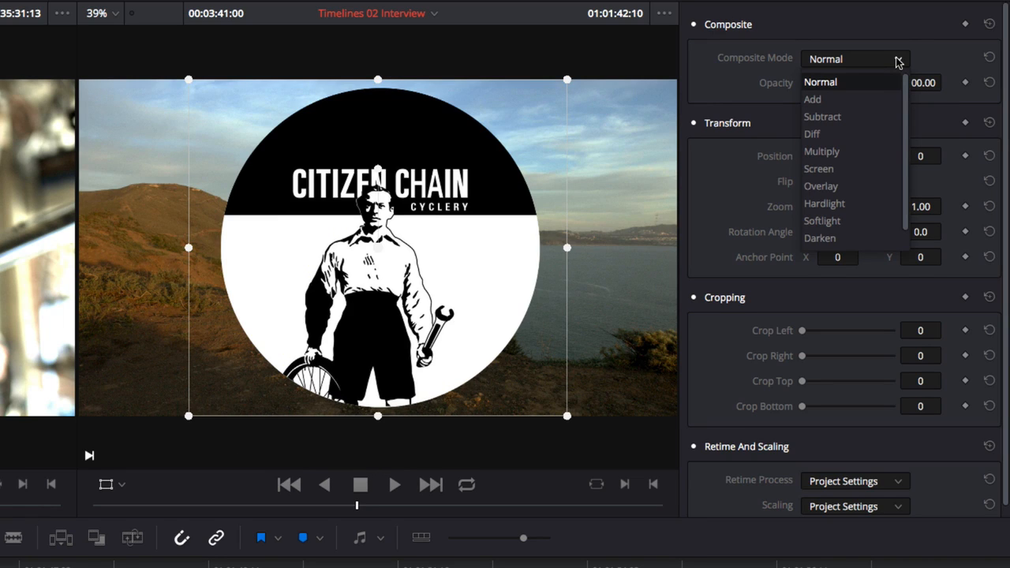
pyautogui.click(820, 82)
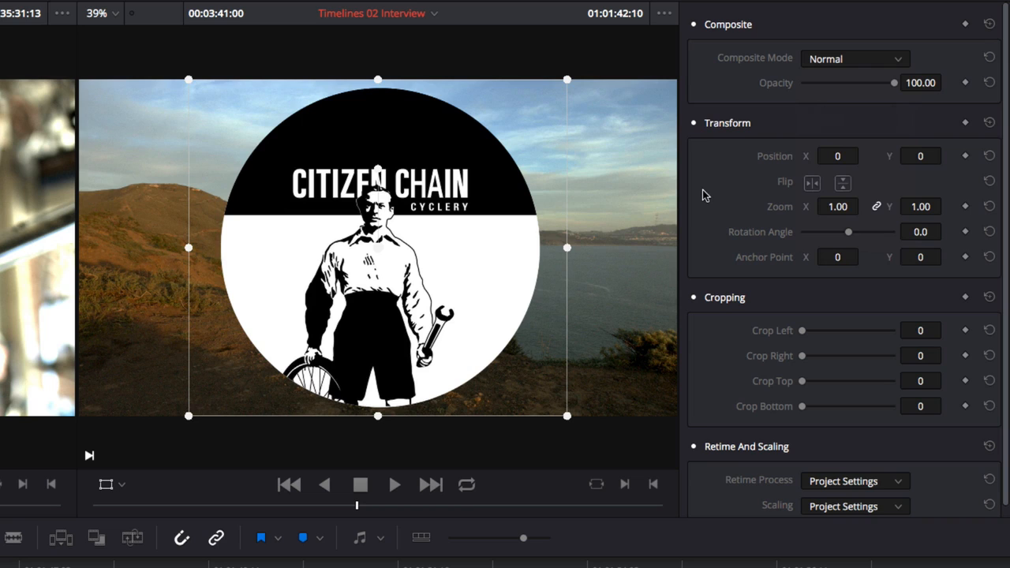
pyautogui.moveTo(711, 481)
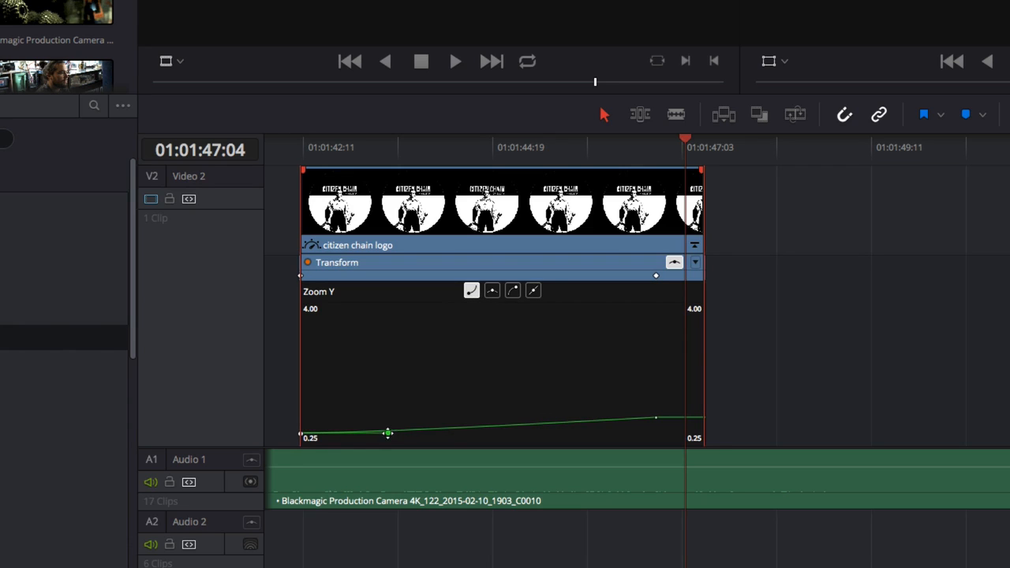
# Step: Ease the logo's Zoom curve so it shrinks to 0.52 at position 514, 199
pyautogui.moveTo(388, 433); pyautogui.dragTo(394, 429)
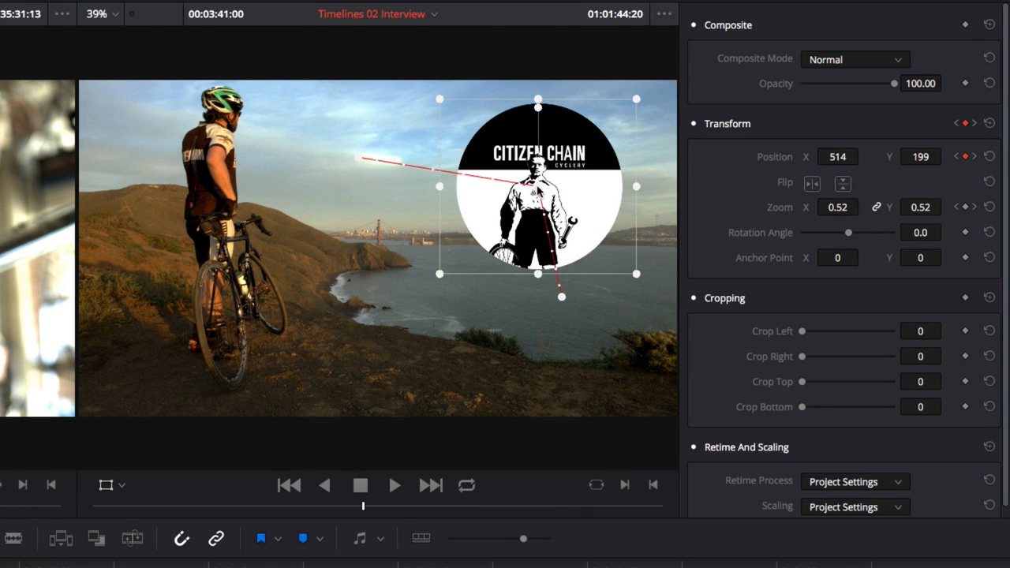
pyautogui.moveTo(601, 221)
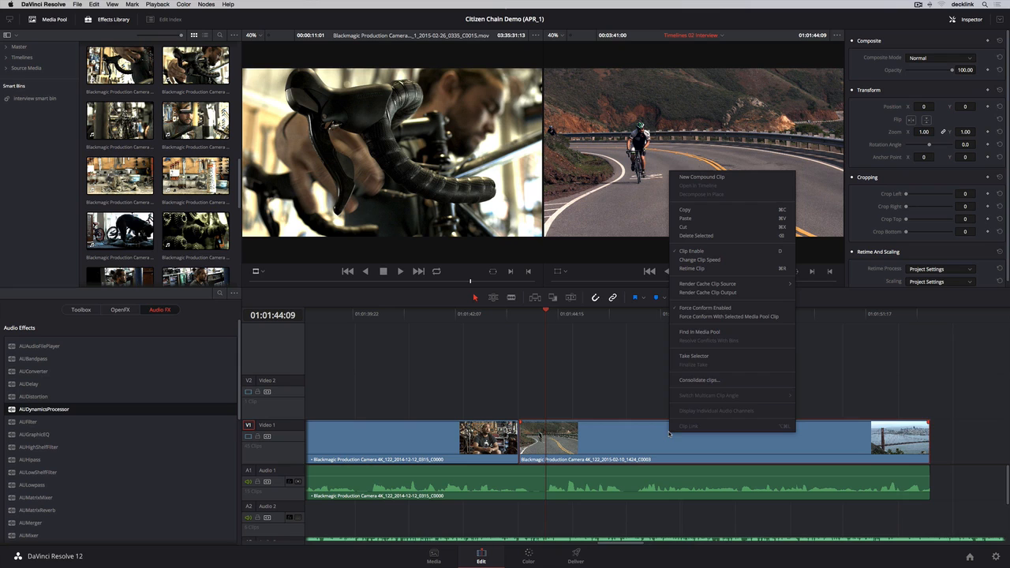
# Step: Apply a Change Clip Speed of 50% to the road-cycling clip
pyautogui.click(699, 259)
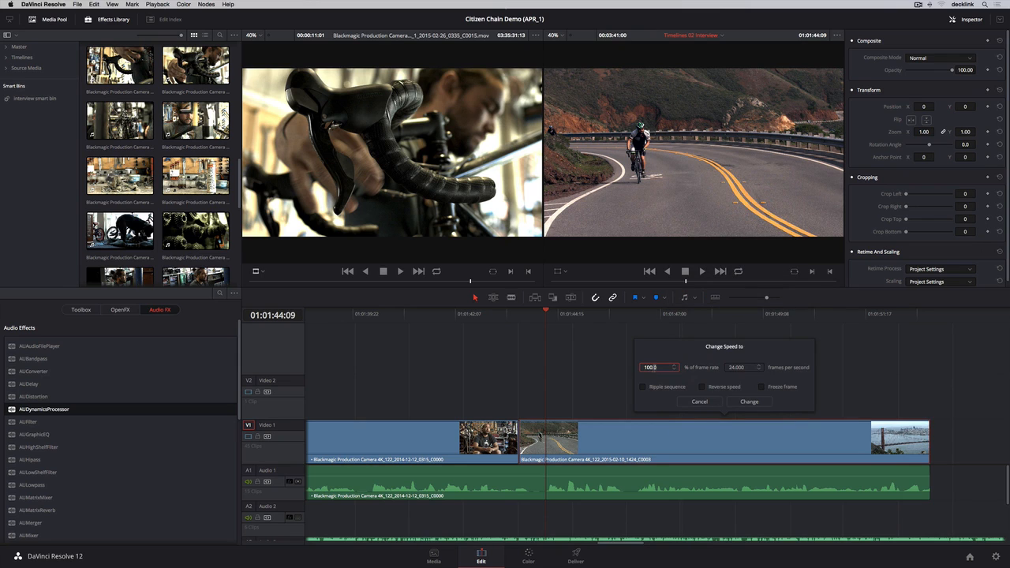
pyautogui.write('50')
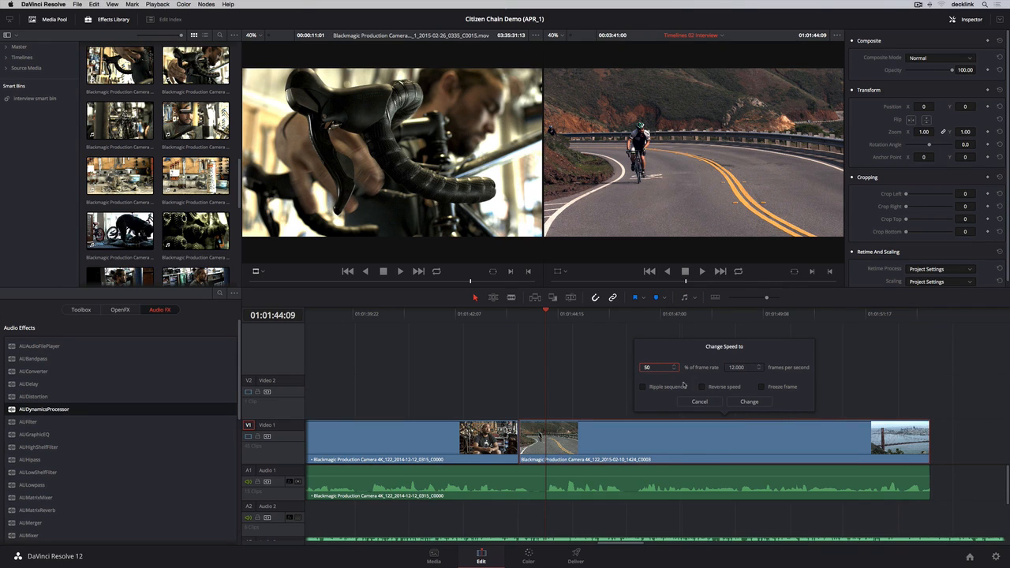
pyautogui.click(750, 402)
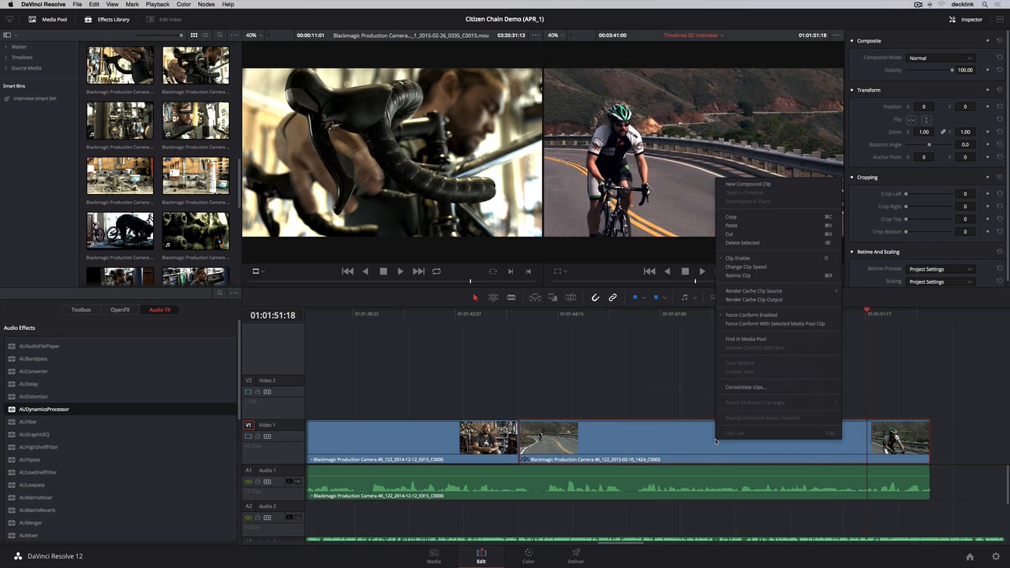
pyautogui.click(745, 266)
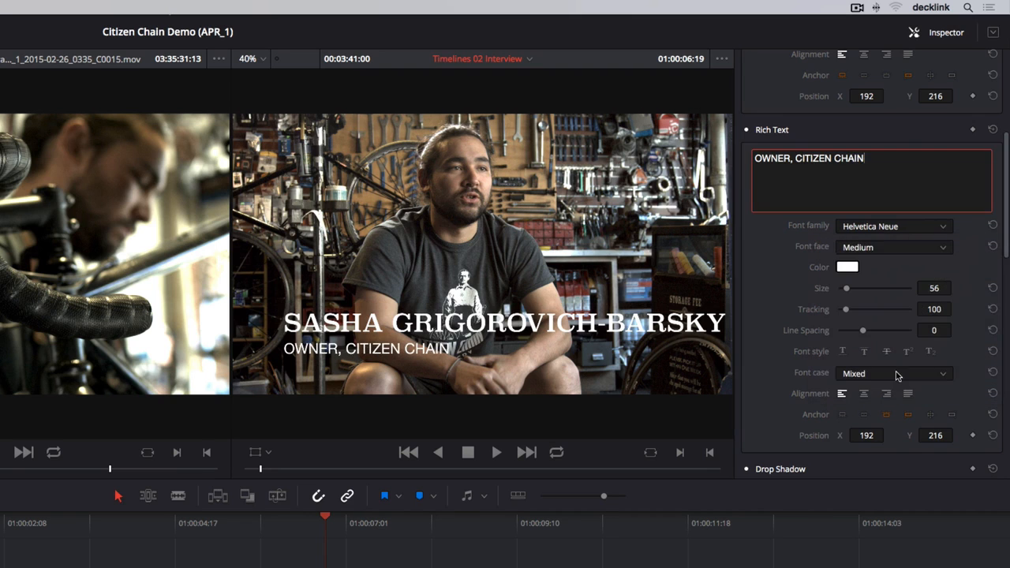
# Step: Adjust the lower-third title's Background Height in the Inspector
pyautogui.scroll(-3)
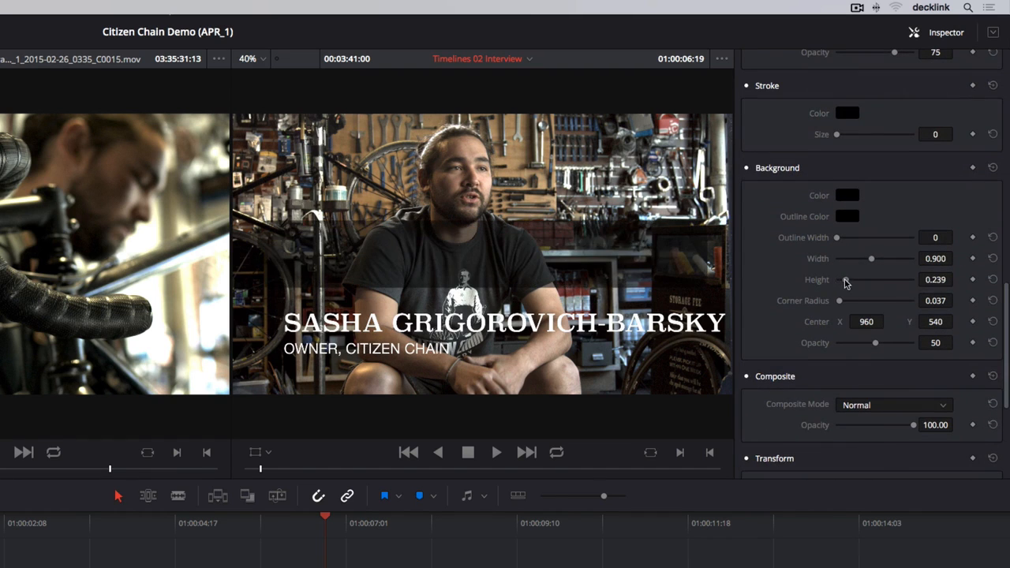
pyautogui.click(846, 216)
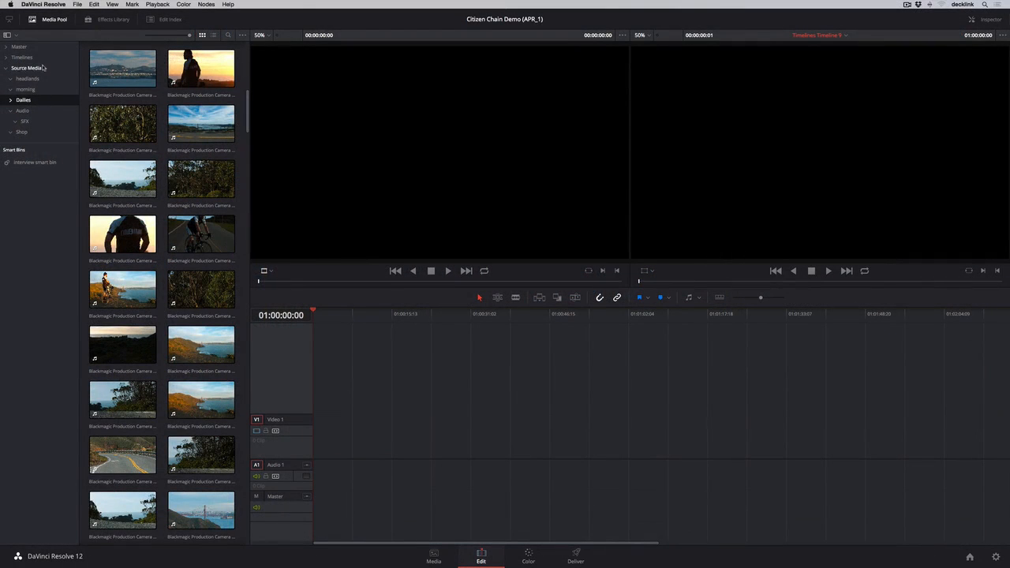
# Step: Browse the Source Media bins toward the Timelines bin in the Media Pool
pyautogui.click(20, 56)
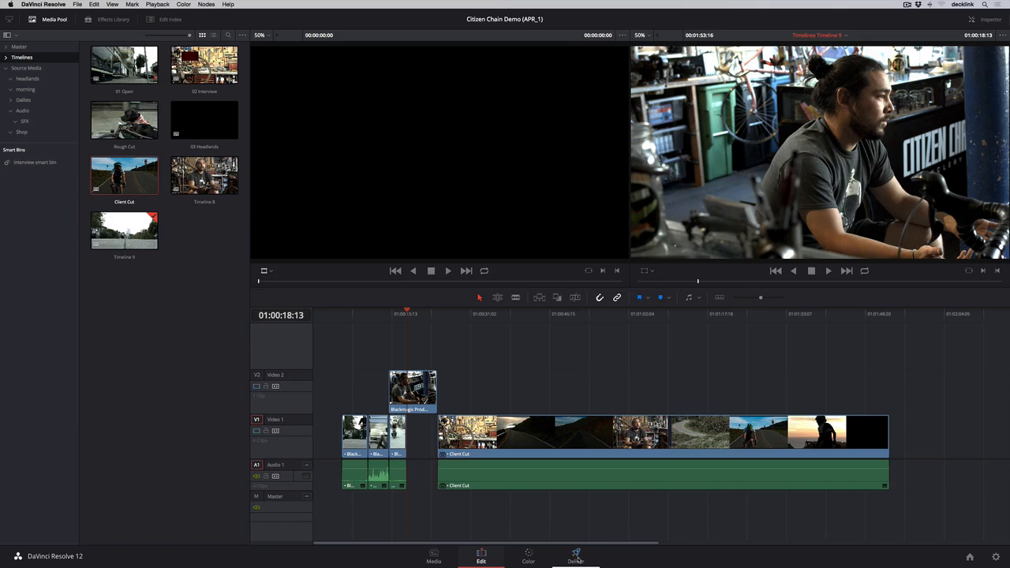
# Step: Show the Deliver page render settings with the Video Format list (QuickTime and others)
pyautogui.click(576, 555)
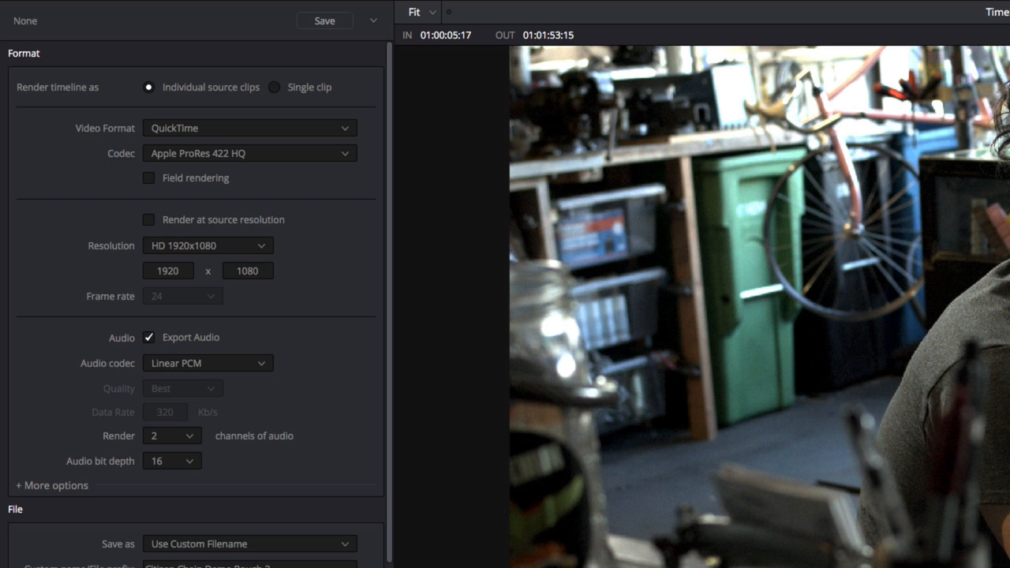
pyautogui.click(250, 128)
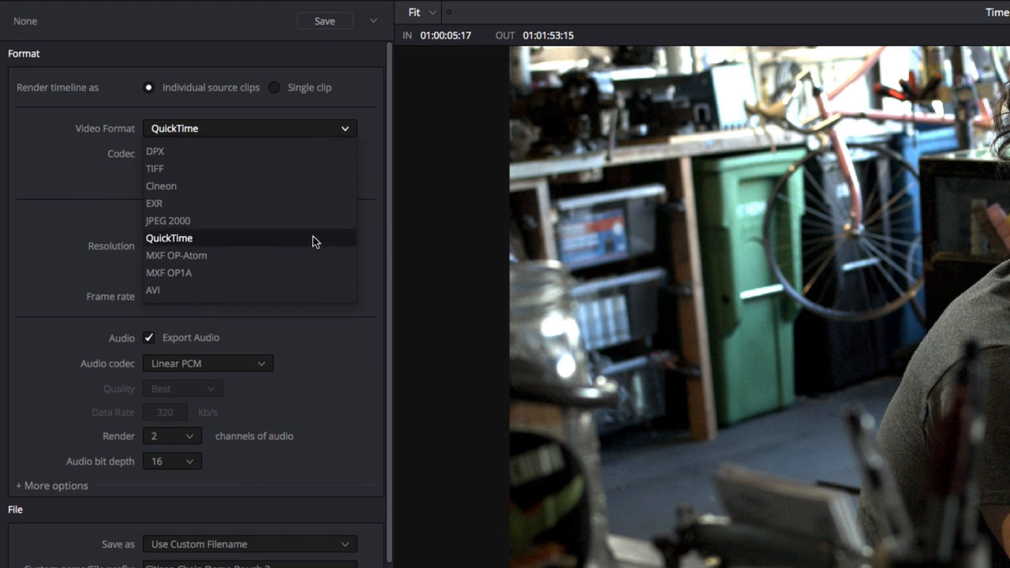